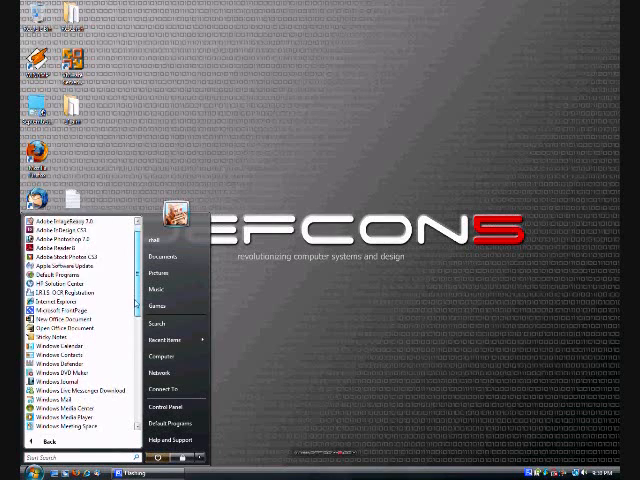
# Search the Start menu for 'Welcome' to list Welcome Center in the results
pyautogui.scroll(-3)
pyautogui.write('Welcome')
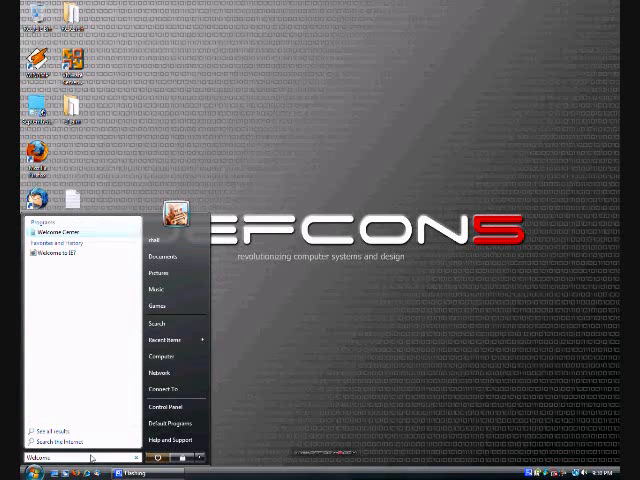
# Launch Welcome Center from the Start search results to see system details
pyautogui.click(350, 350)
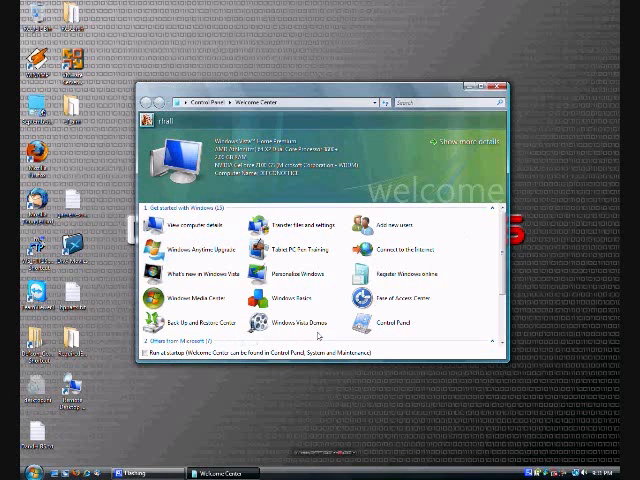
pyautogui.moveTo(505, 387)
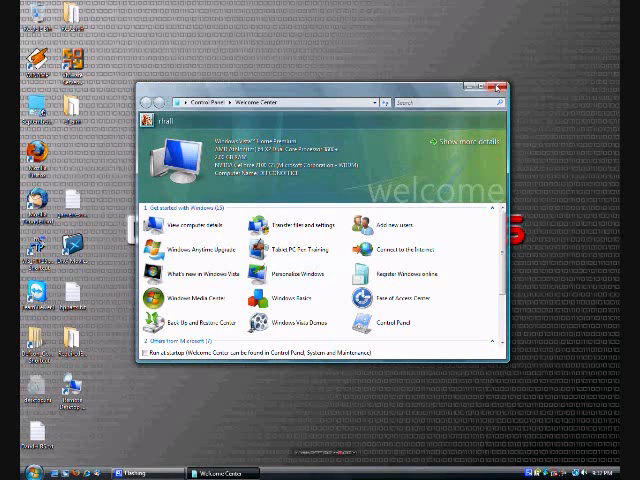
# Close the Welcome Center window to return to the desktop
pyautogui.click(496, 88)
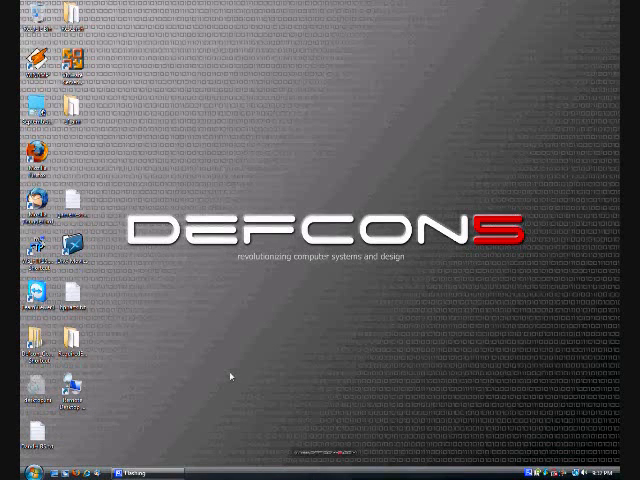
pyautogui.moveTo(423, 417)
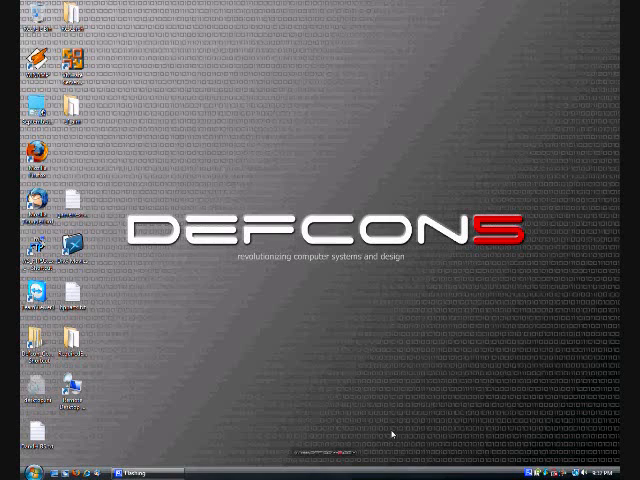
pyautogui.moveTo(320, 418)
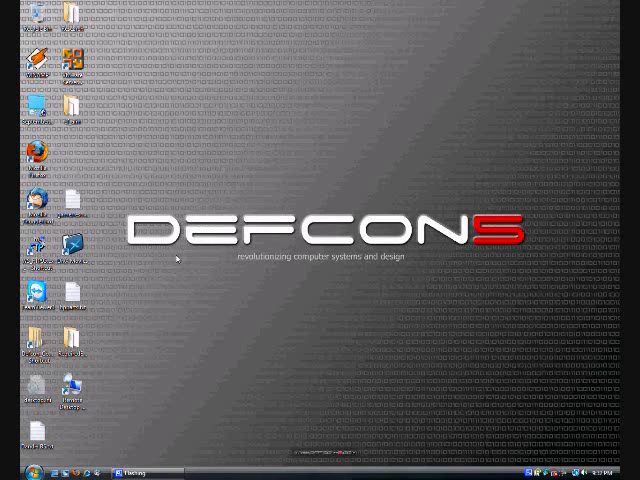
pyautogui.moveTo(300, 240)
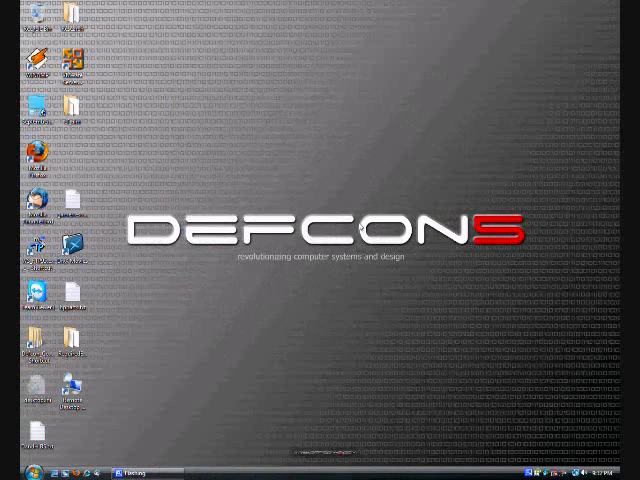
pyautogui.moveTo(327, 231)
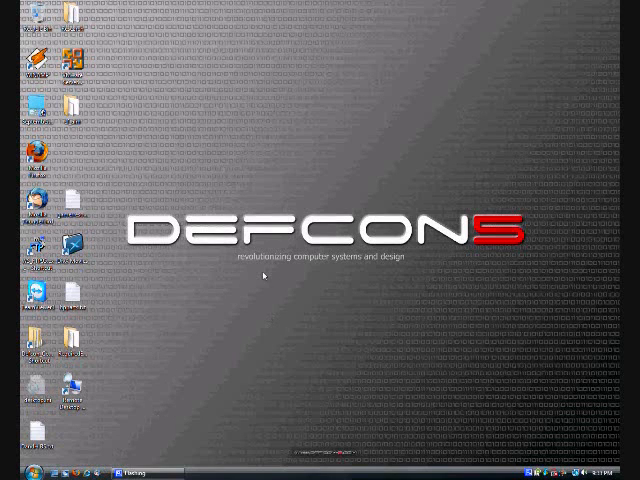
pyautogui.moveTo(454, 285)
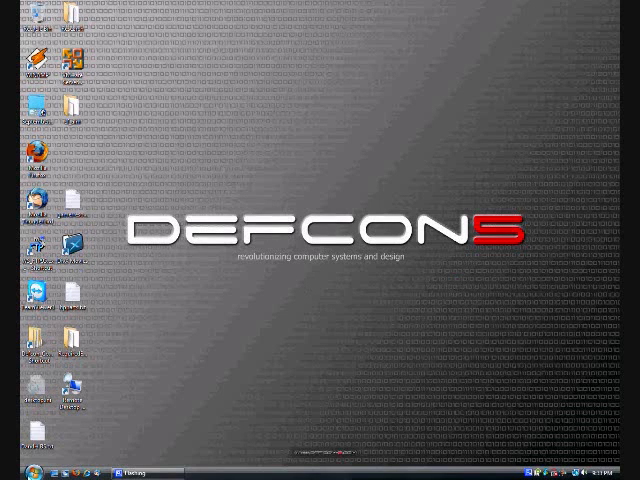
pyautogui.click(12, 471)
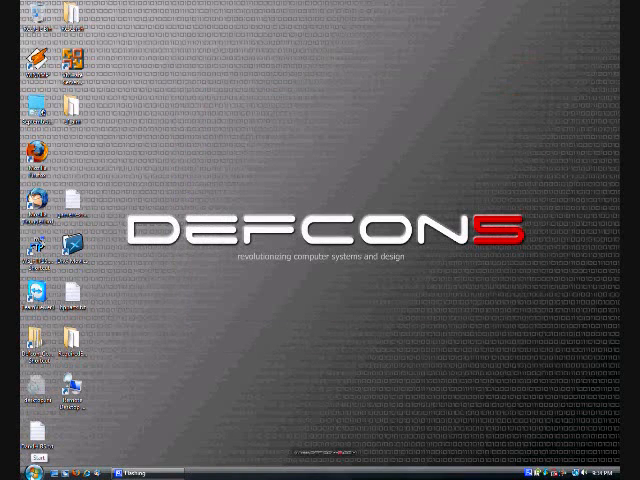
pyautogui.click(20, 470)
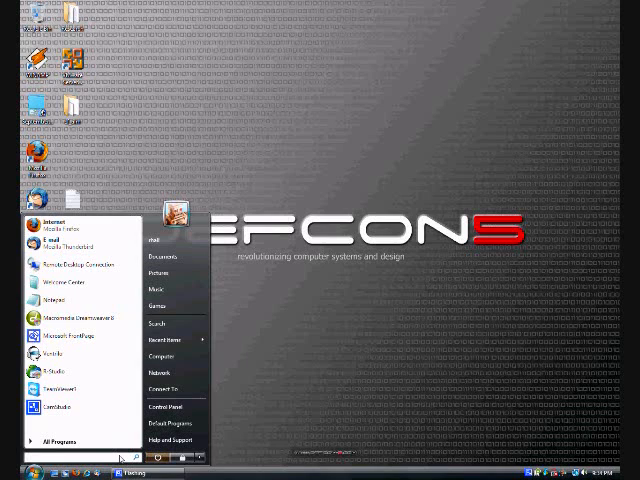
pyautogui.write('Writer')
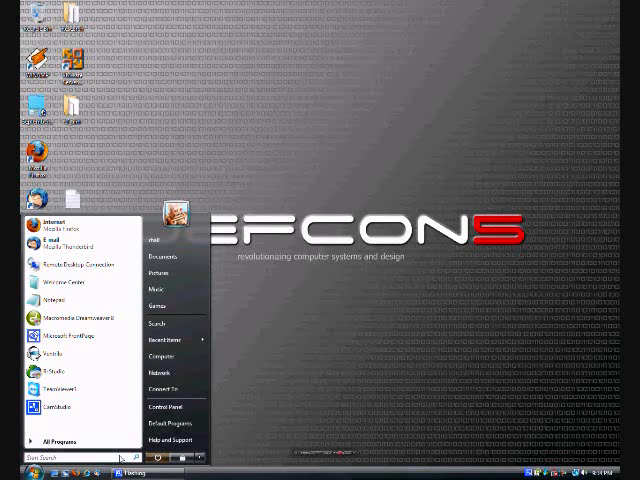
pyautogui.write('Flash')
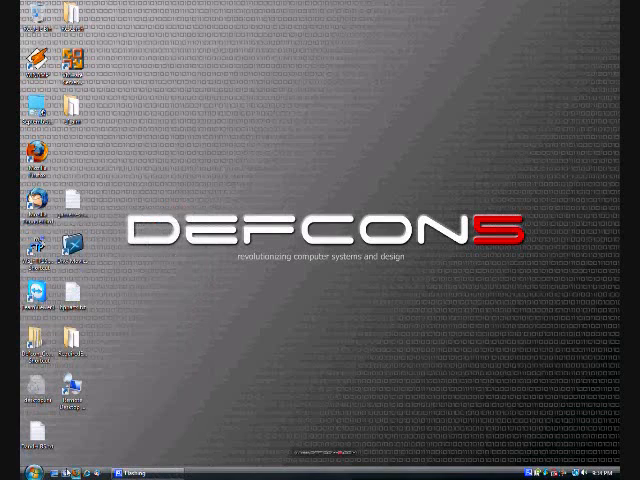
pyautogui.click(12, 470)
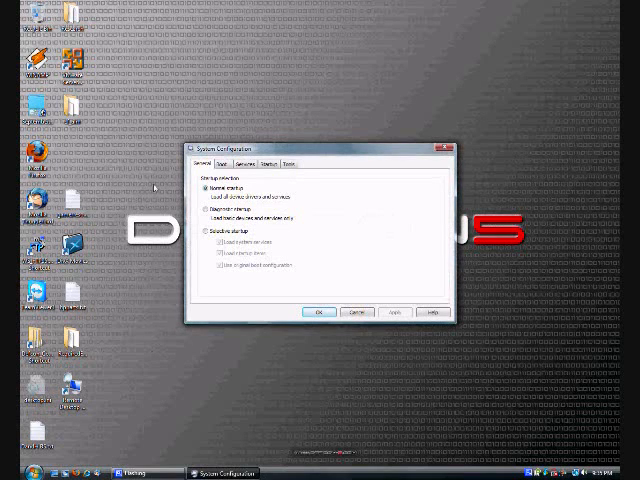
# Review Boot tab advanced options in msconfig, confirm, and exit without restarting
pyautogui.click(229, 163)
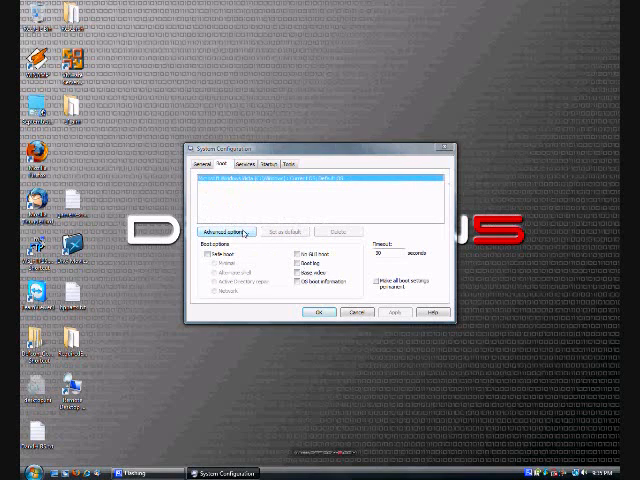
pyautogui.click(224, 231)
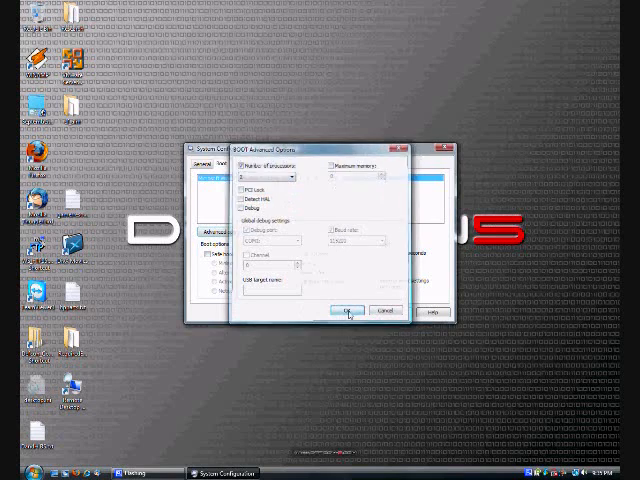
pyautogui.click(349, 310)
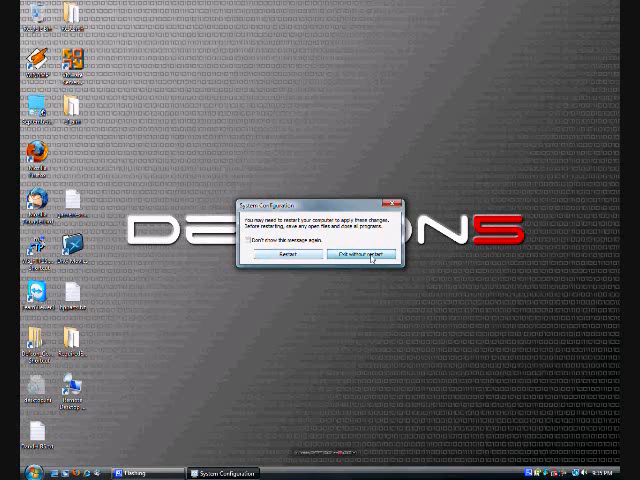
pyautogui.click(360, 256)
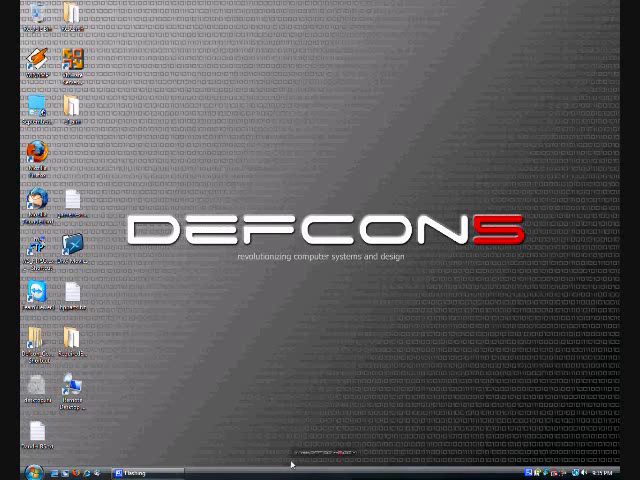
# Open the Start menu showing pinned programs and personal folders
pyautogui.click(18, 471)
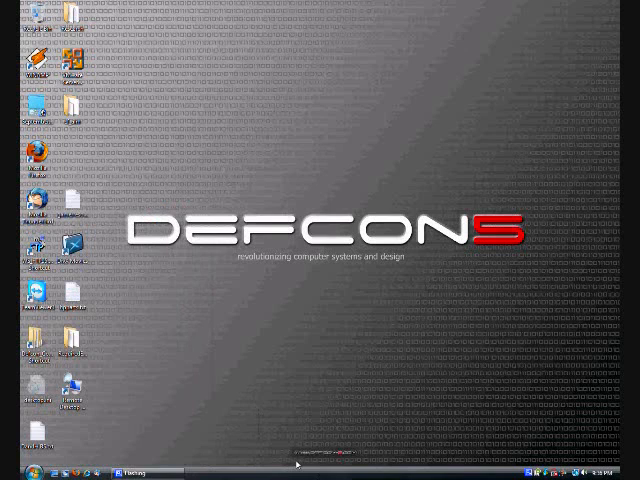
pyautogui.moveTo(295, 460)
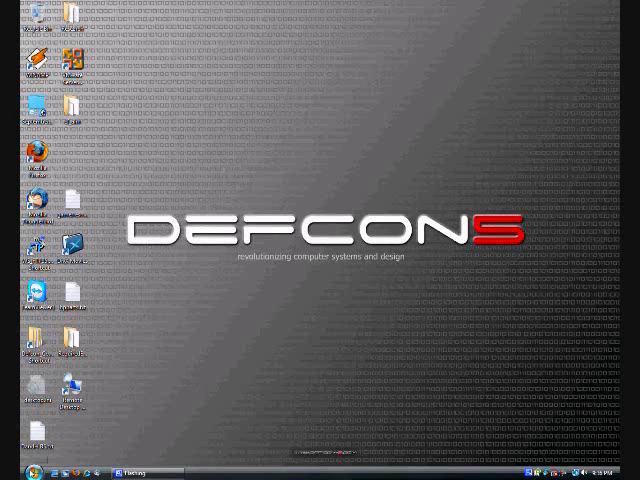
pyautogui.click(18, 471)
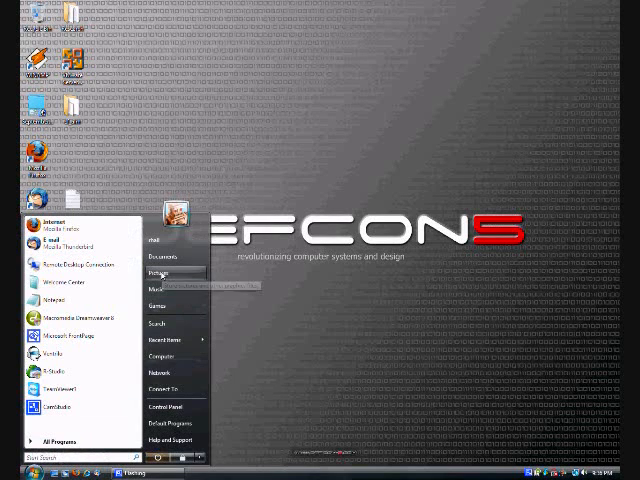
# Open the Pictures folder in Explorer and display its classic menu bar
pyautogui.click(158, 270)
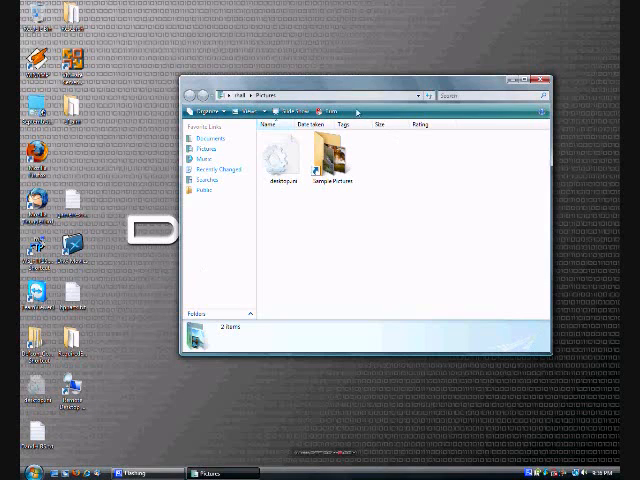
pyautogui.moveTo(439, 210)
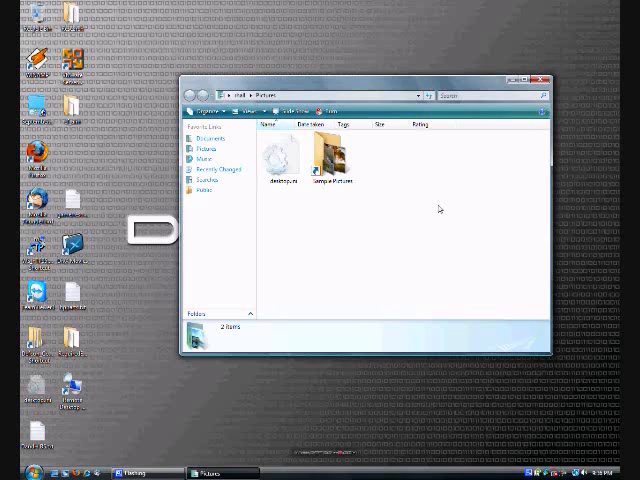
pyautogui.moveTo(393, 225)
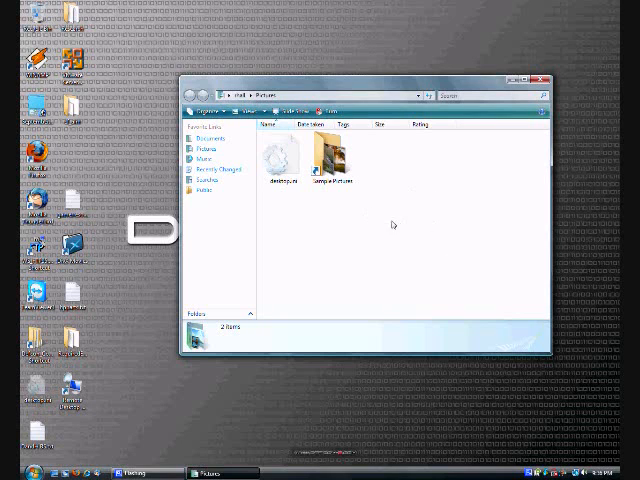
pyautogui.moveTo(477, 237)
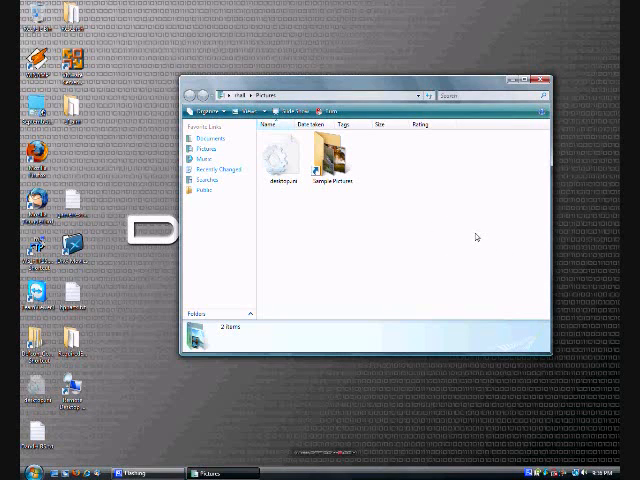
pyautogui.moveTo(473, 236)
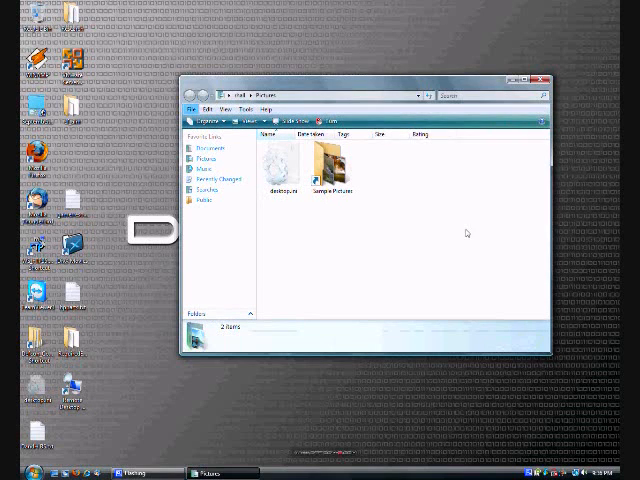
pyautogui.click(248, 110)
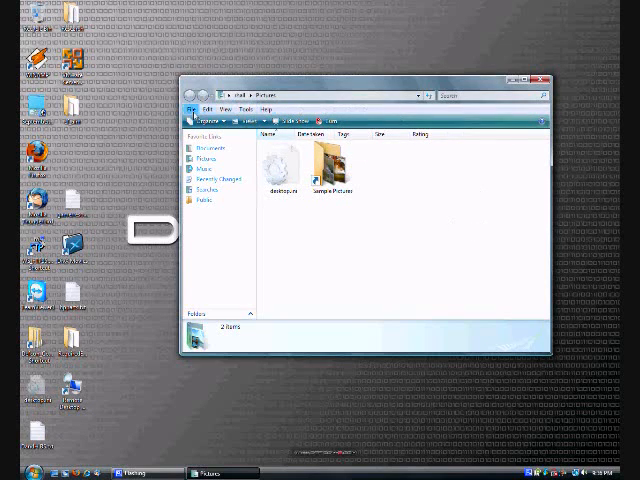
# View the Edit menu's commands, then dismiss it to hide the menu bar
pyautogui.click(216, 109)
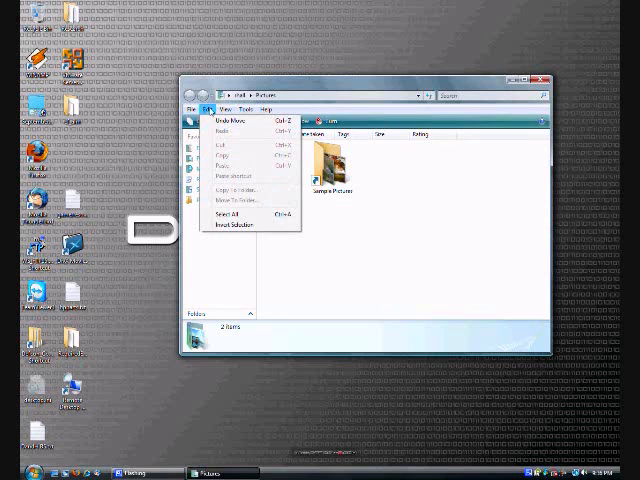
pyautogui.click(218, 214)
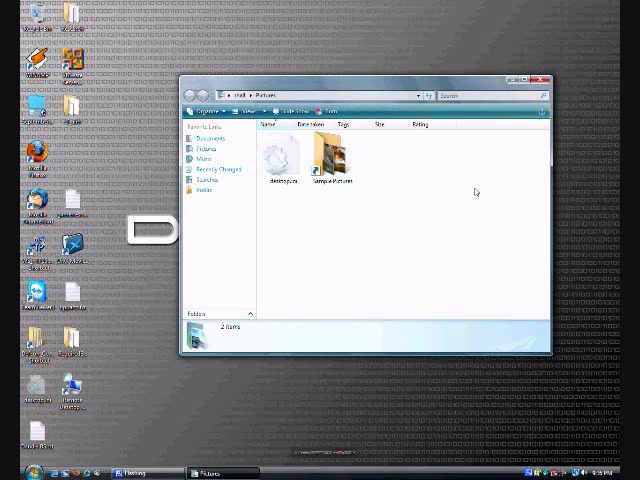
pyautogui.moveTo(600, 331)
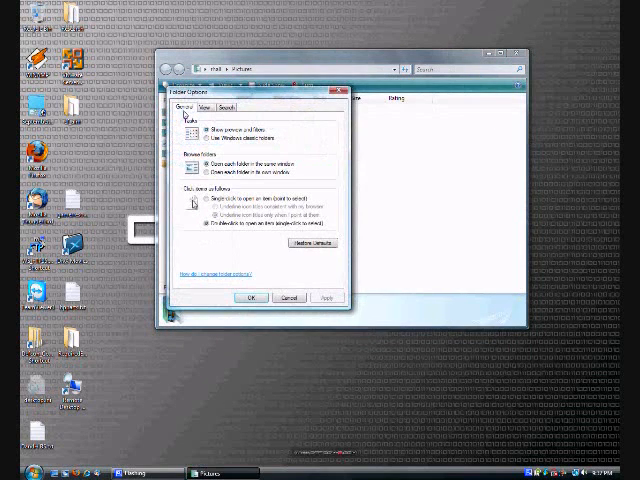
pyautogui.click(252, 297)
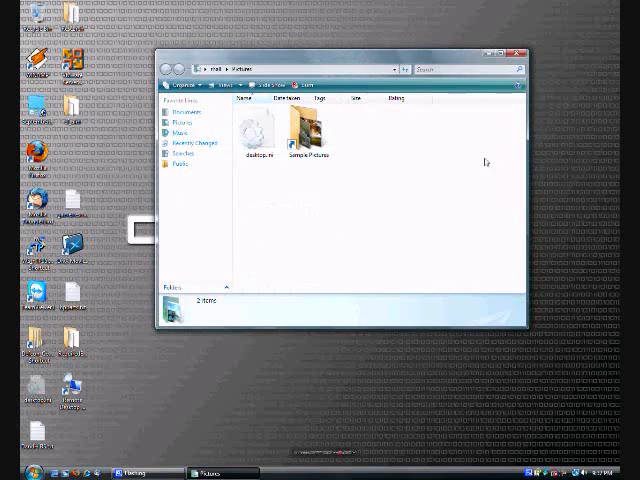
pyautogui.moveTo(481, 138)
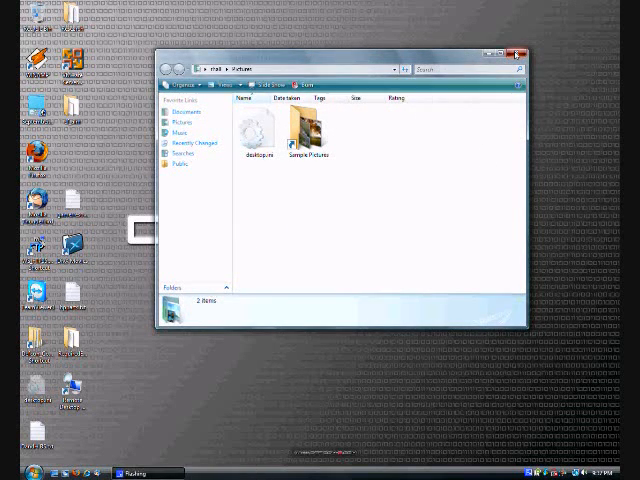
# Close the Pictures Explorer window, leaving the DEFCON5 desktop
pyautogui.click(516, 53)
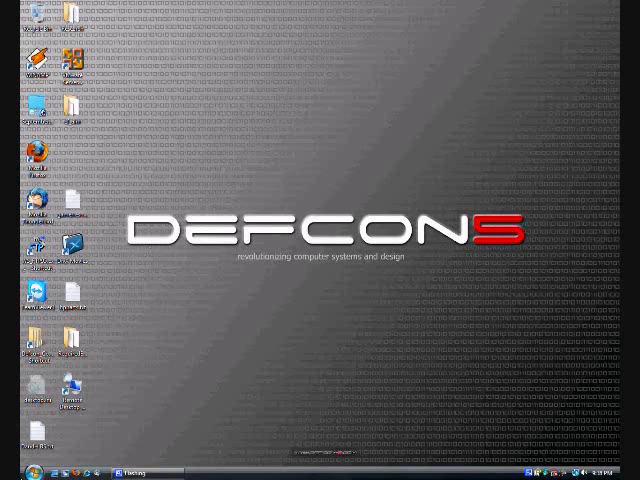
pyautogui.click(12, 471)
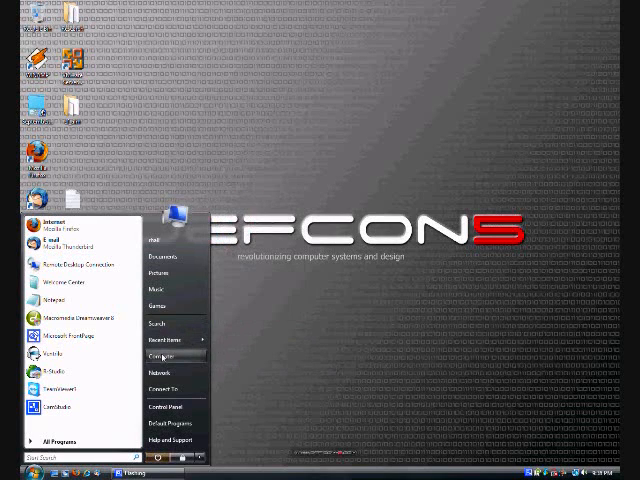
pyautogui.moveTo(285, 378)
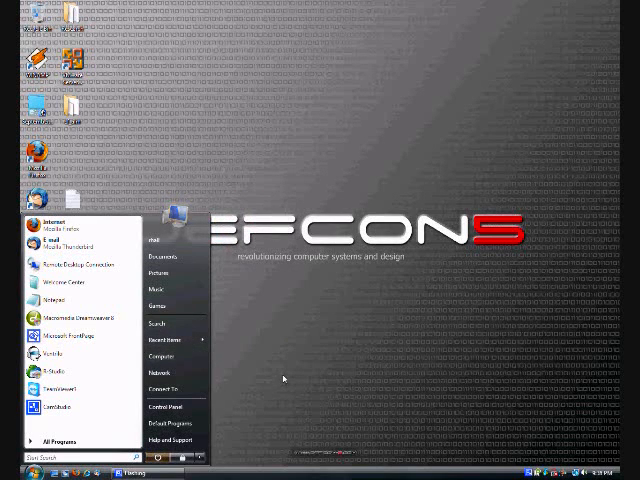
pyautogui.click(12, 471)
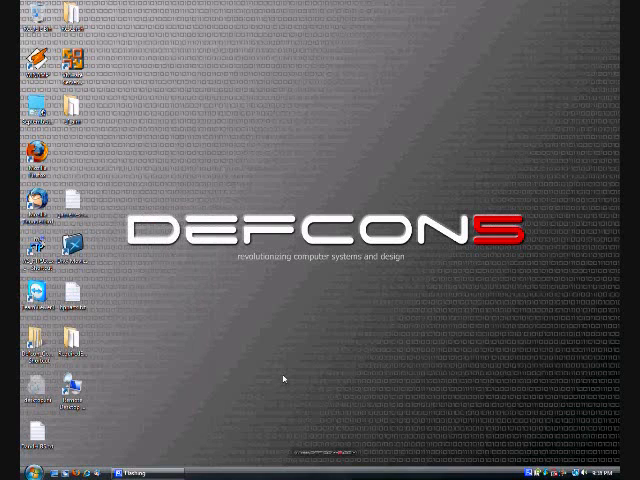